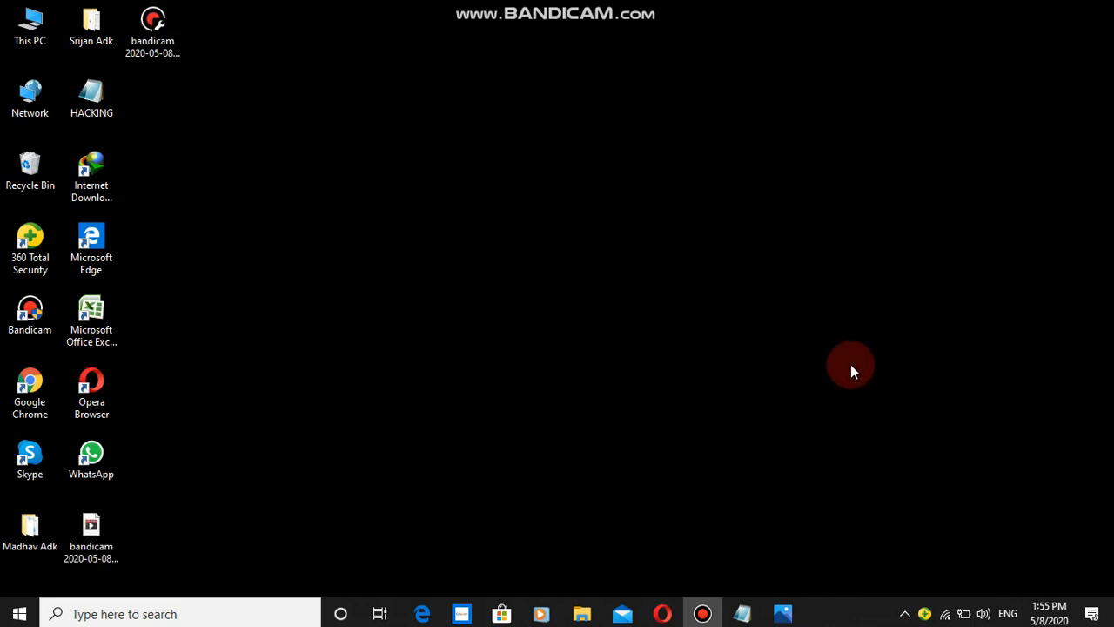
mouse_move(858, 349)
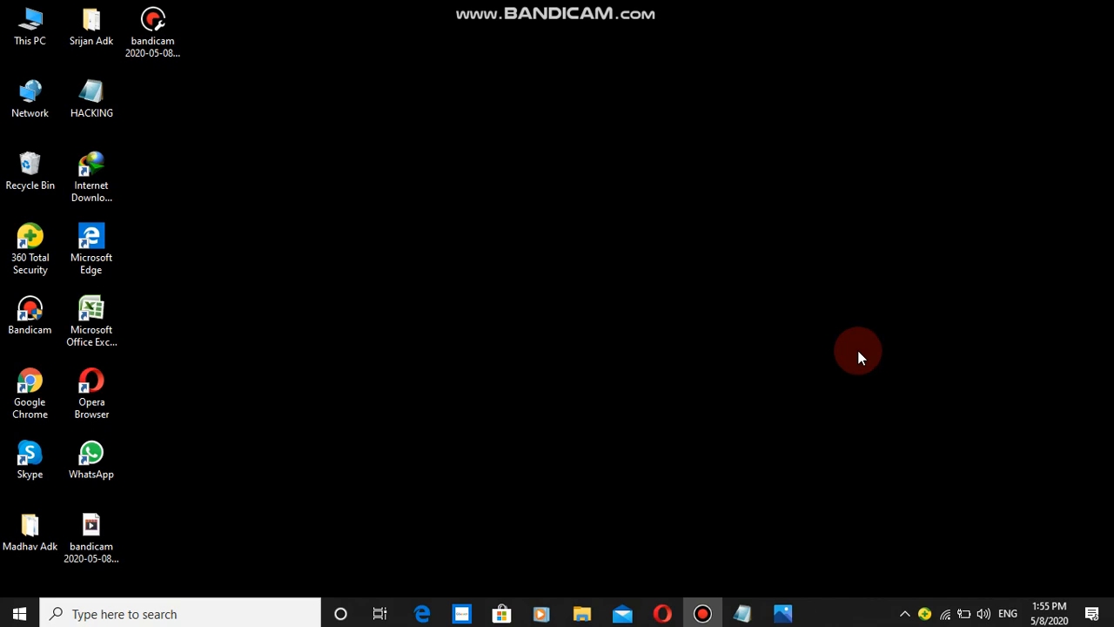
mouse_move(136, 559)
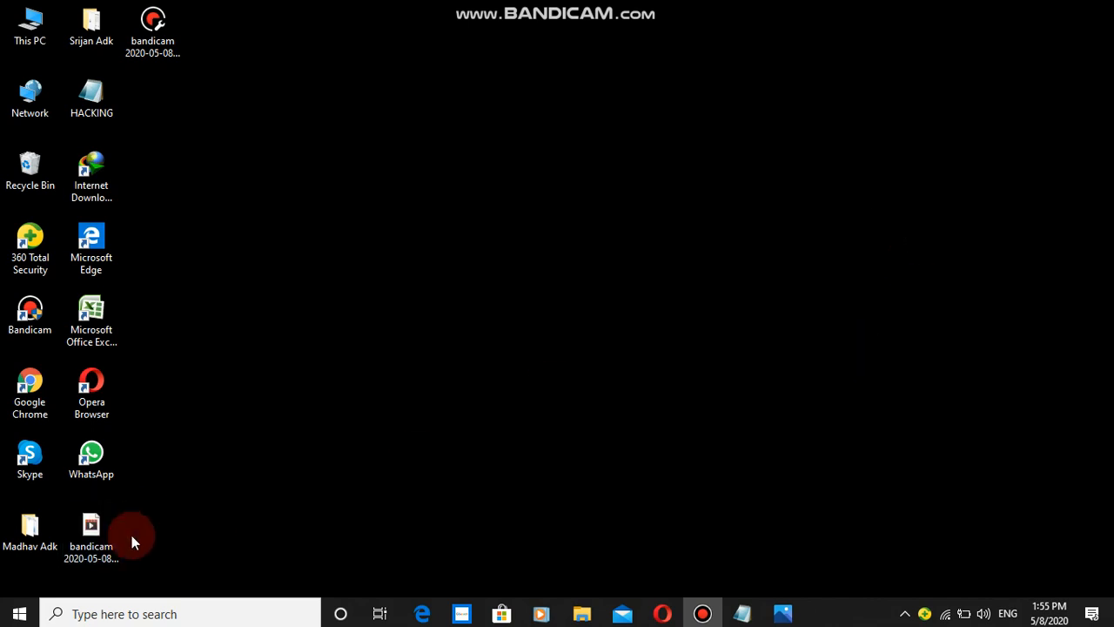
Step: Search Windows for PowerShell ('powershel') and select a result
click(174, 613)
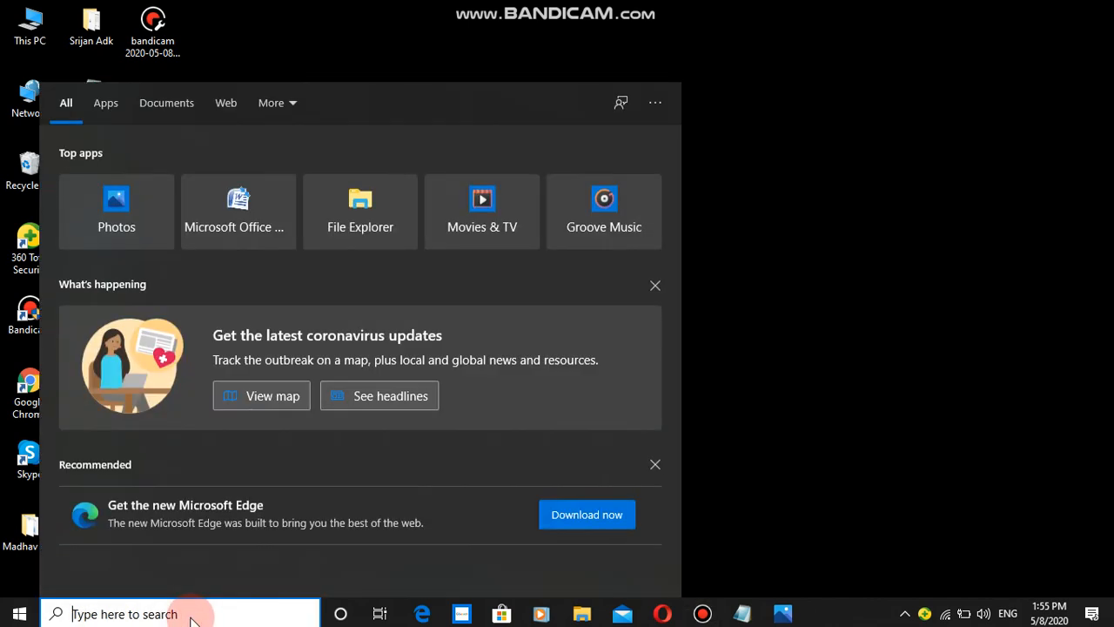
text(powershel)
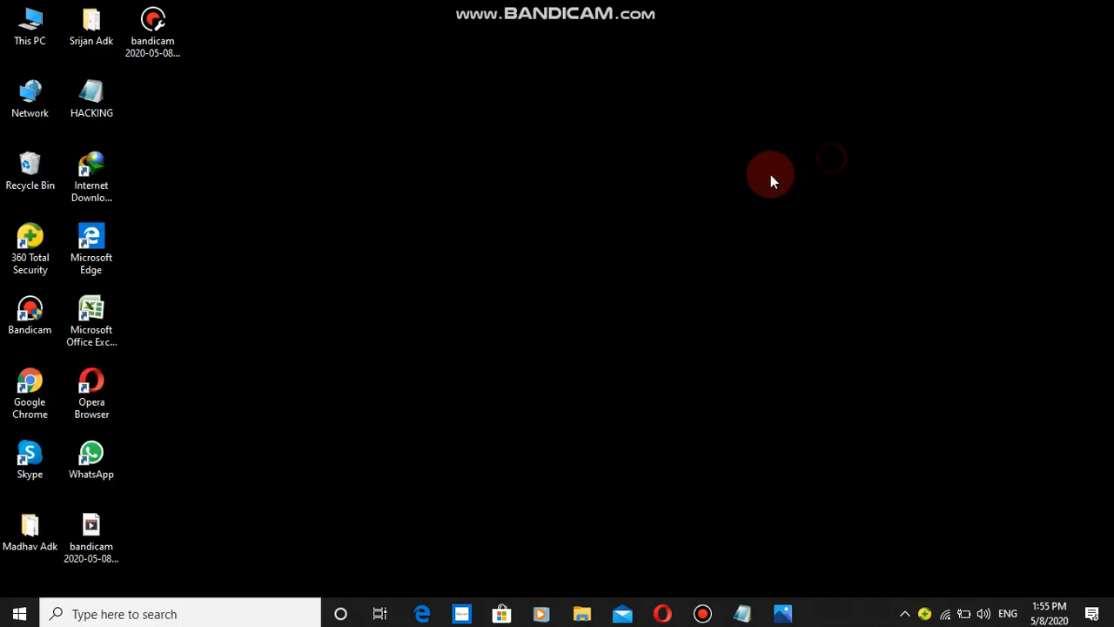
mouse_move(531, 122)
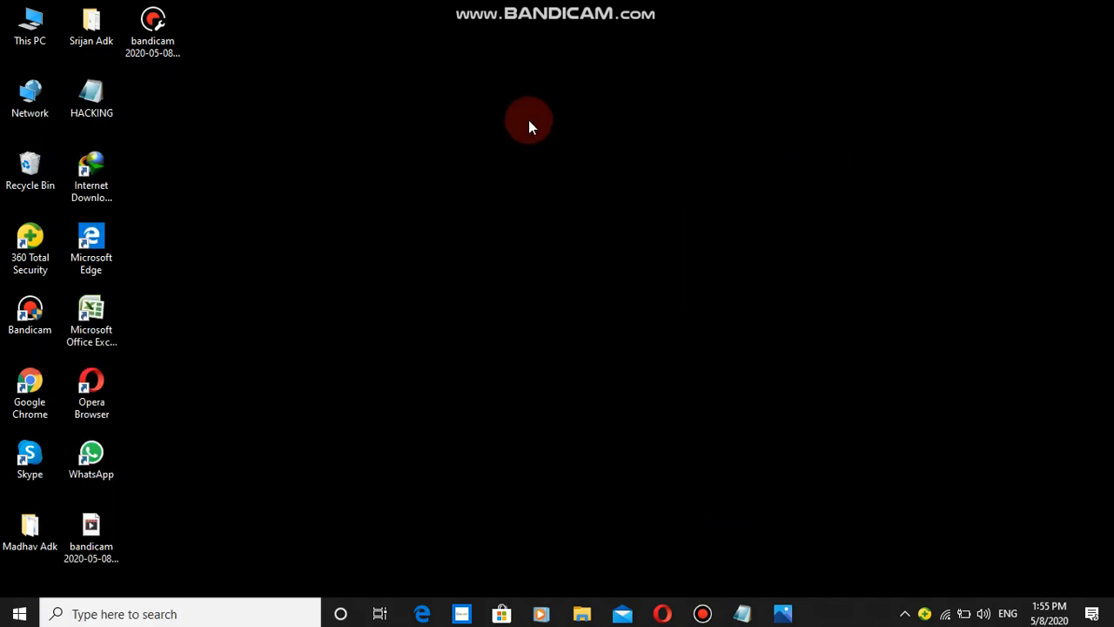
mouse_move(698, 269)
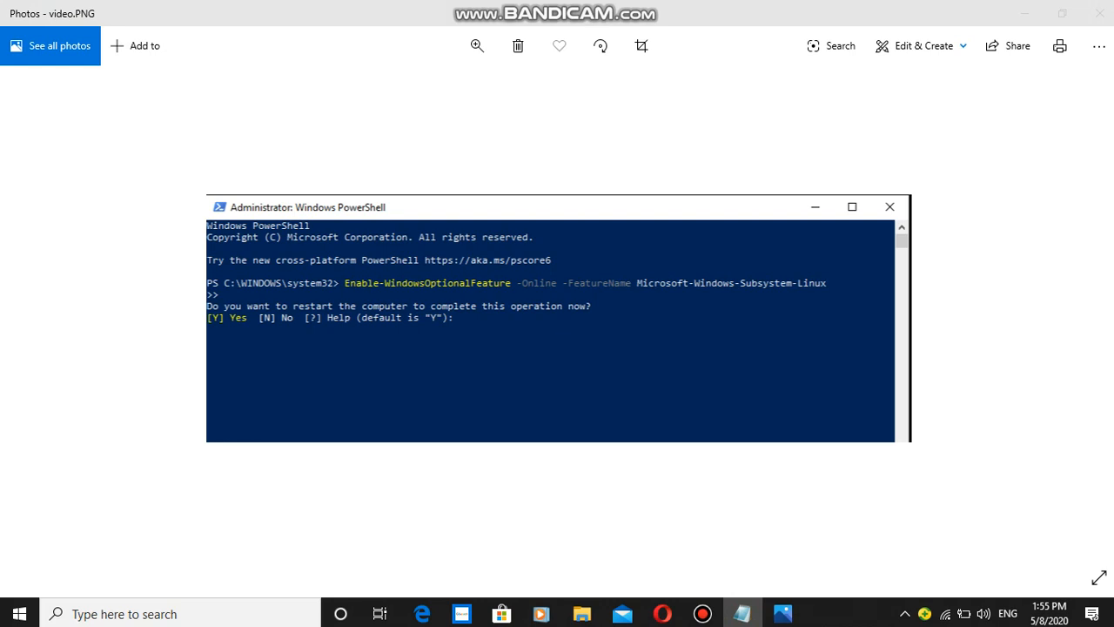
click(518, 305)
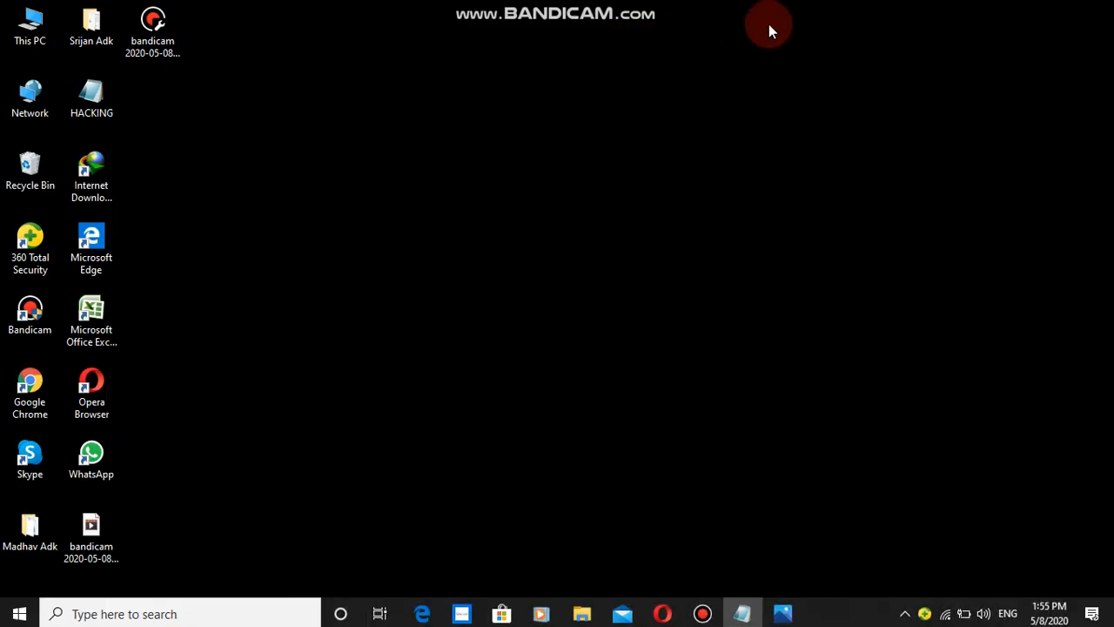
mouse_move(735, 380)
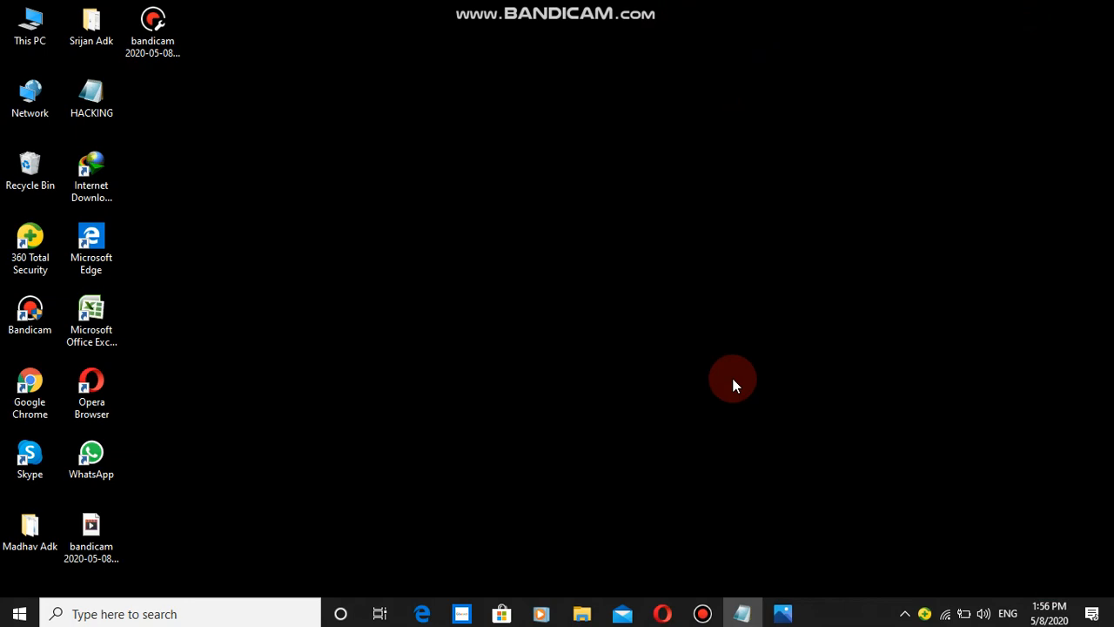
mouse_move(783, 612)
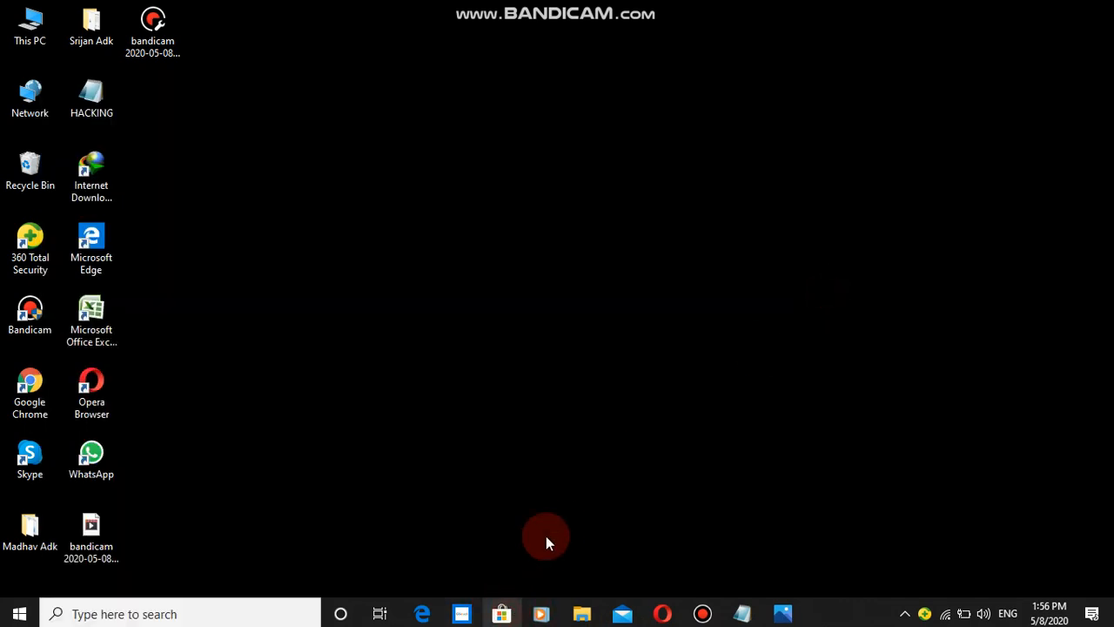
Step: Open Microsoft Store, search 'kali linux', and open the Kali Linux result
click(501, 612)
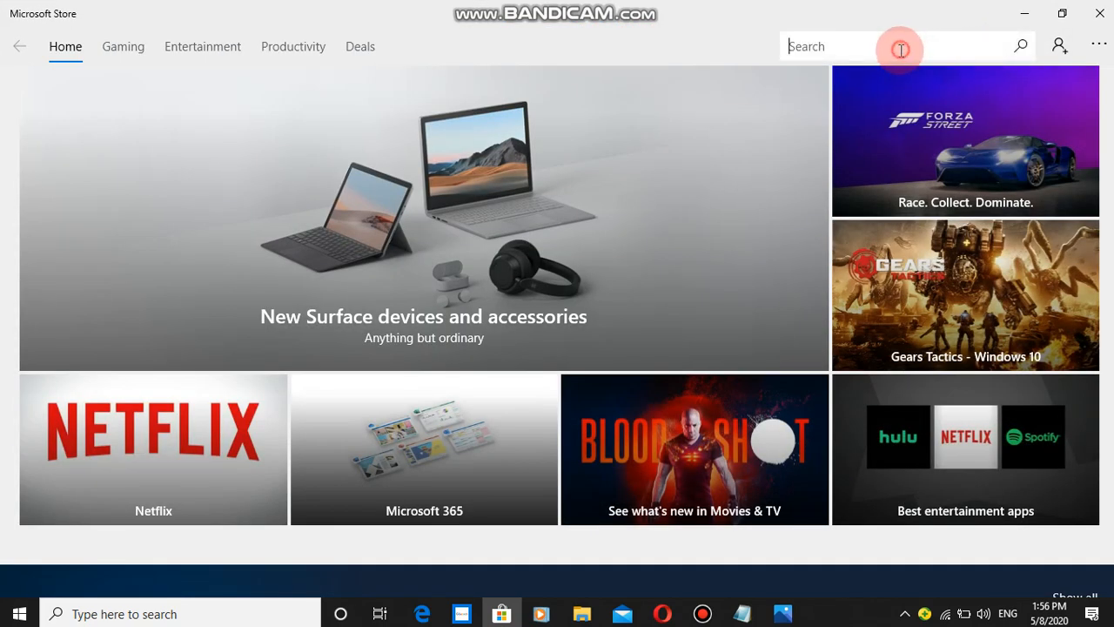
text(kali linux)
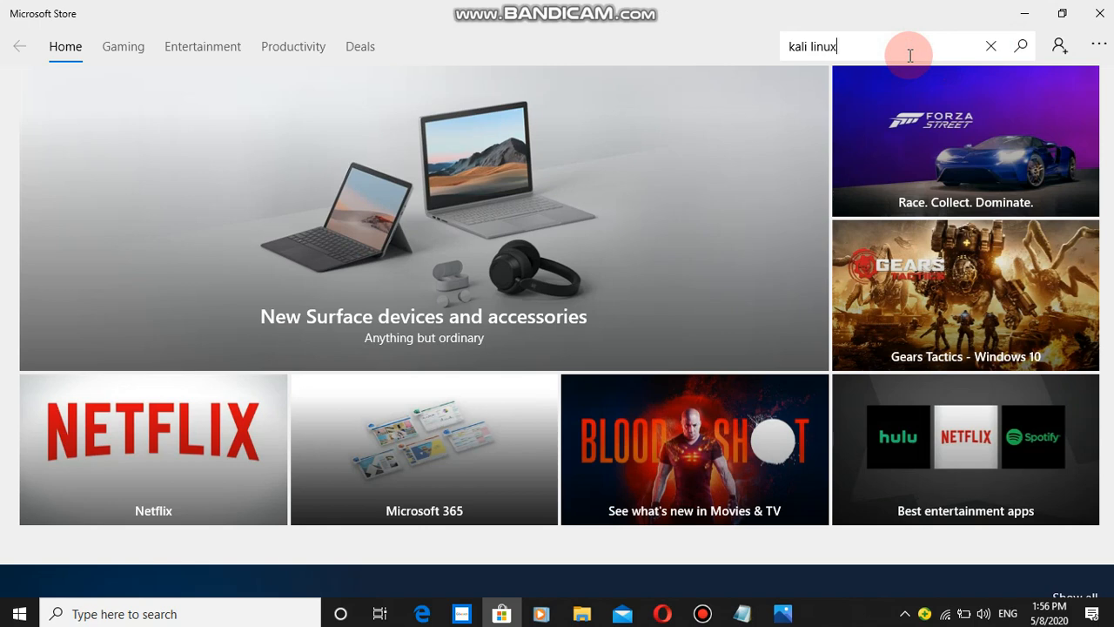
click(1020, 45)
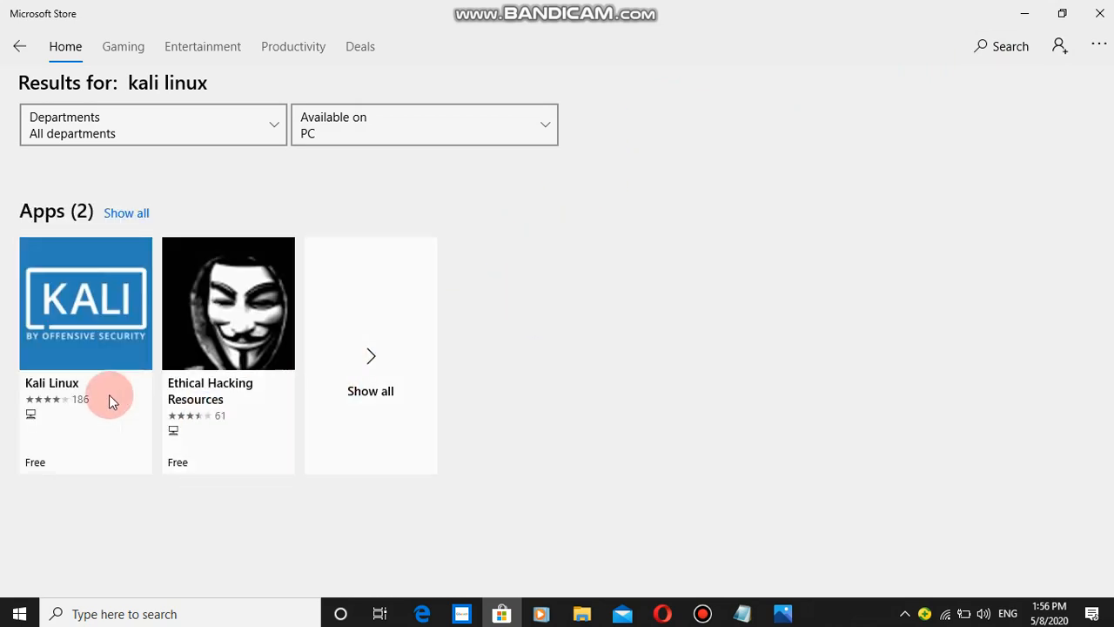
click(86, 303)
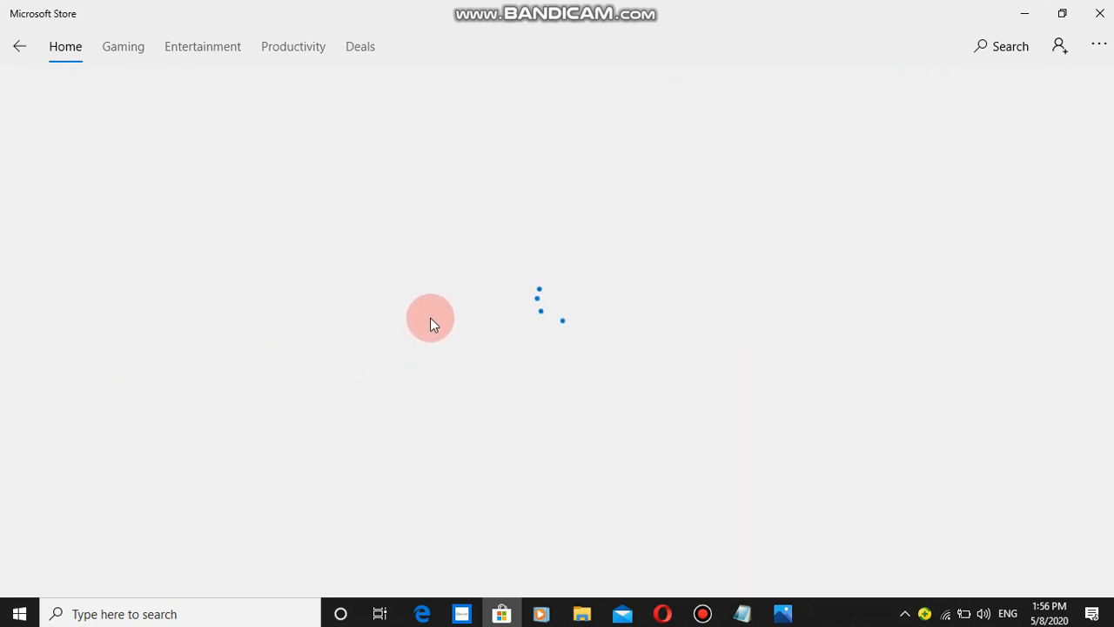
mouse_move(544, 341)
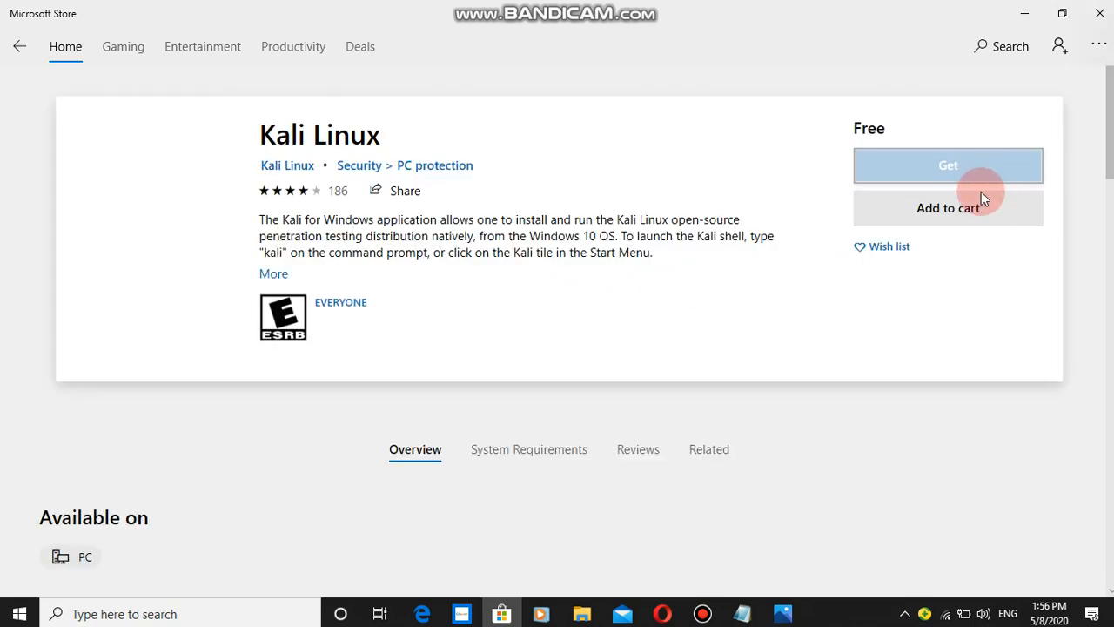
Step: Get the free Kali Linux app, decline Microsoft account sign-in, and install it
click(947, 166)
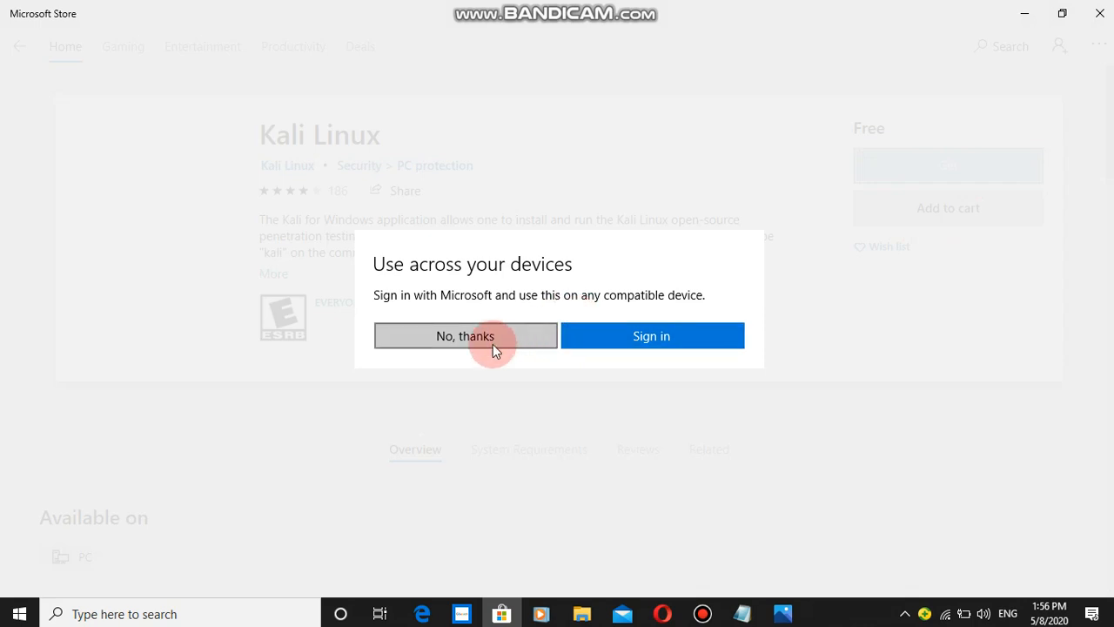
click(466, 335)
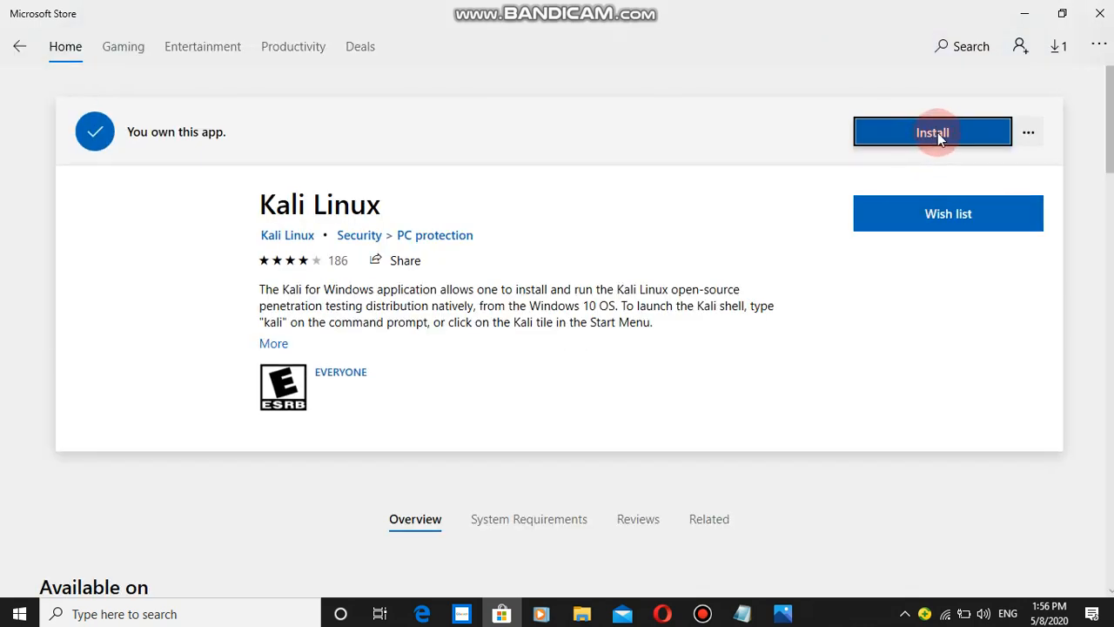
click(932, 132)
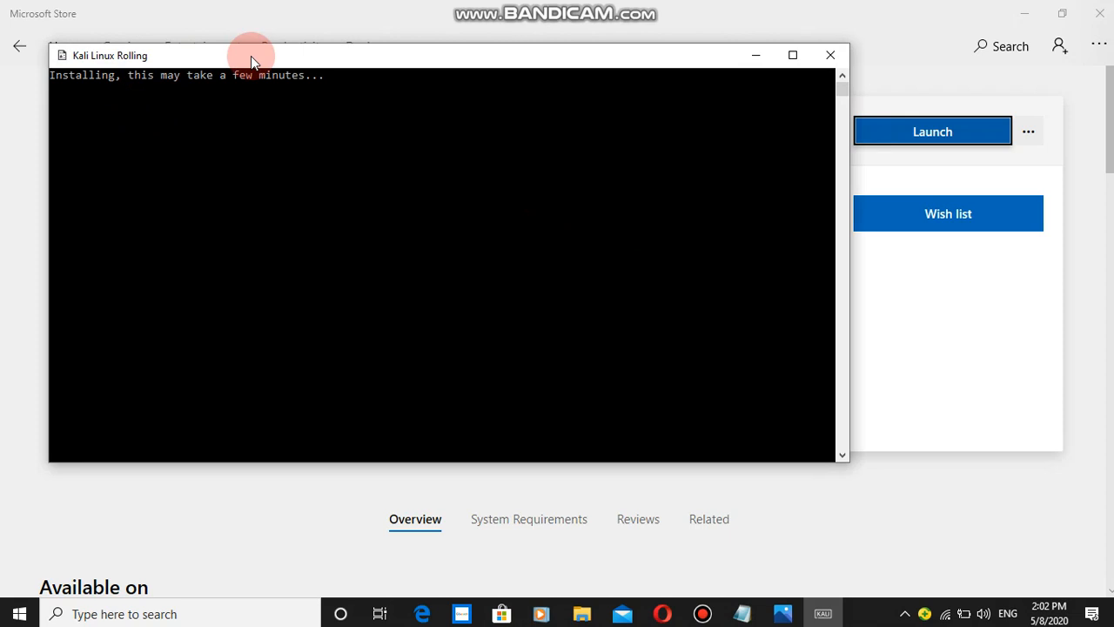
Step: Drag the Kali Linux Rolling installation window across the desktop while setup runs
drag(253, 54, 705, 75)
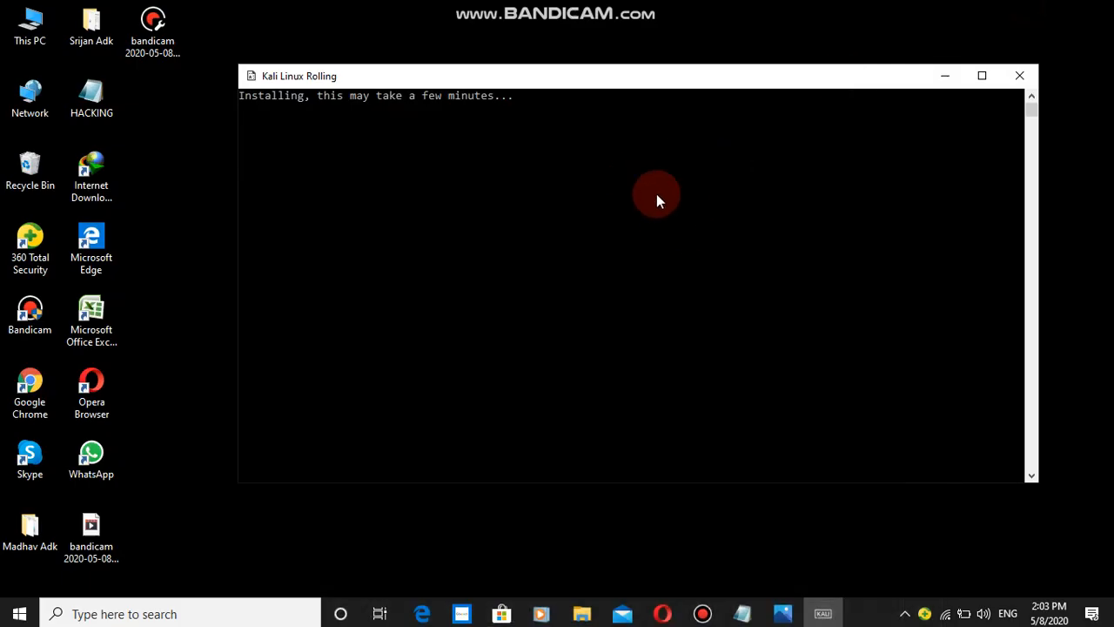
drag(636, 76, 592, 88)
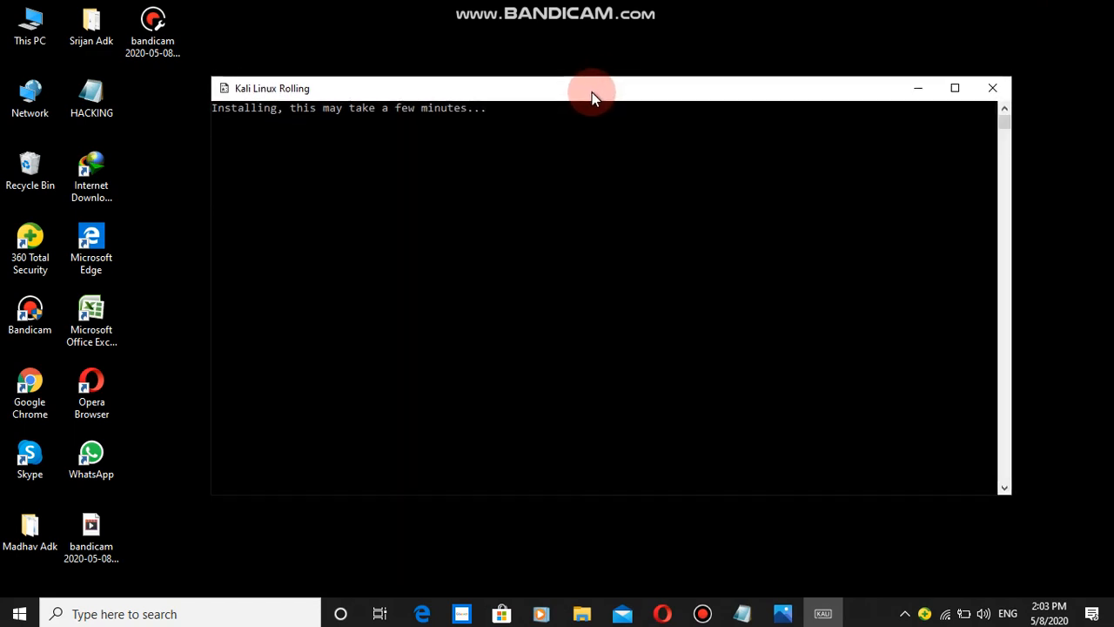
mouse_move(342, 233)
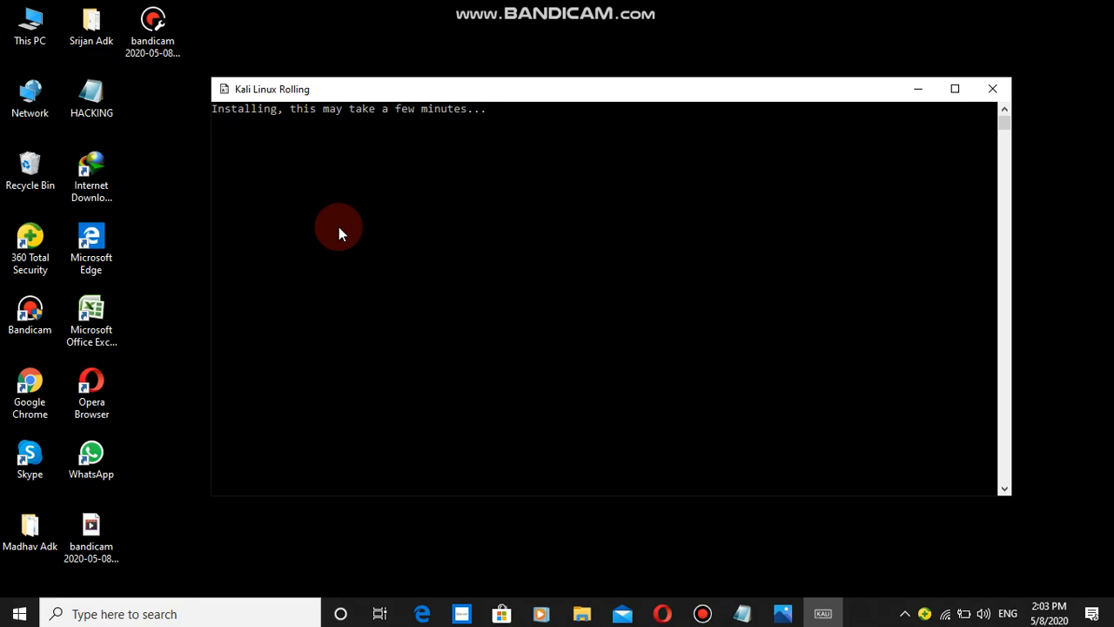
mouse_move(515, 55)
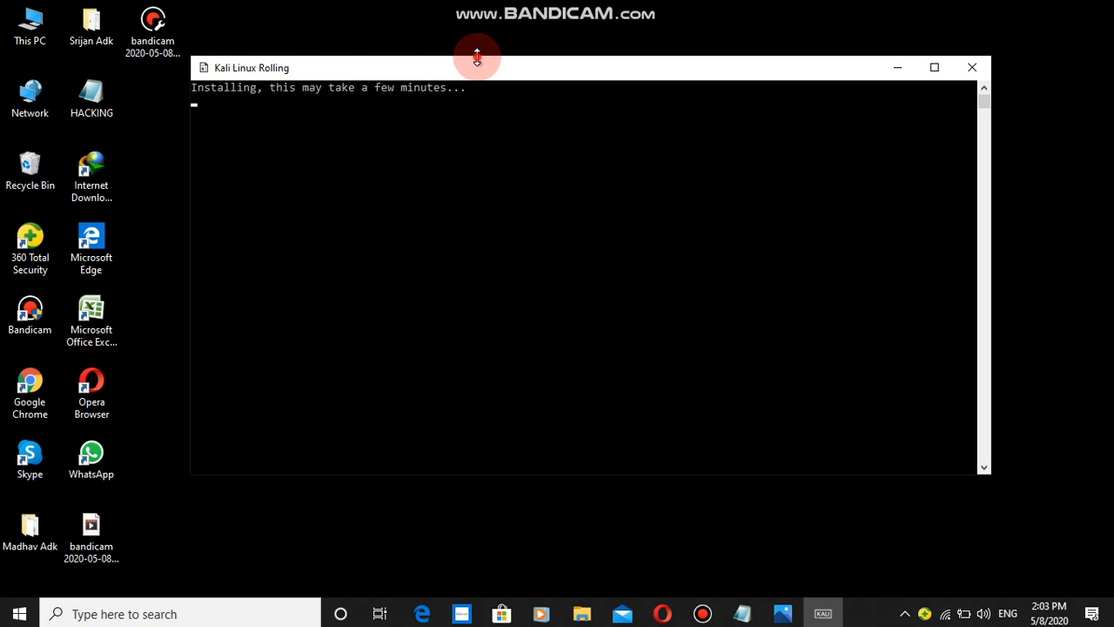
drag(476, 58, 563, 218)
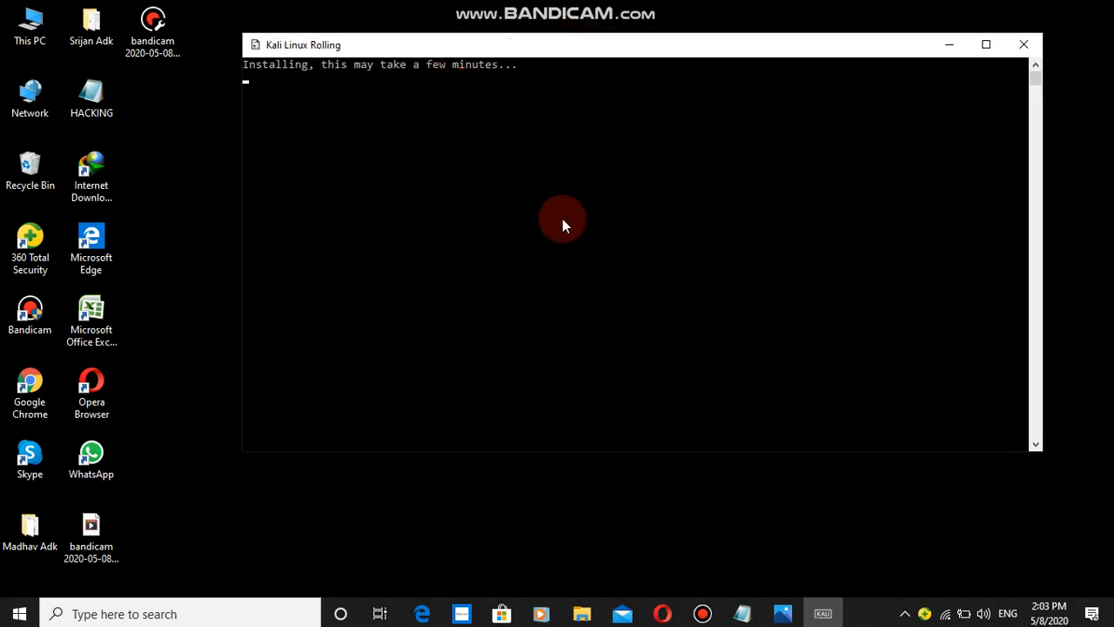
mouse_move(707, 309)
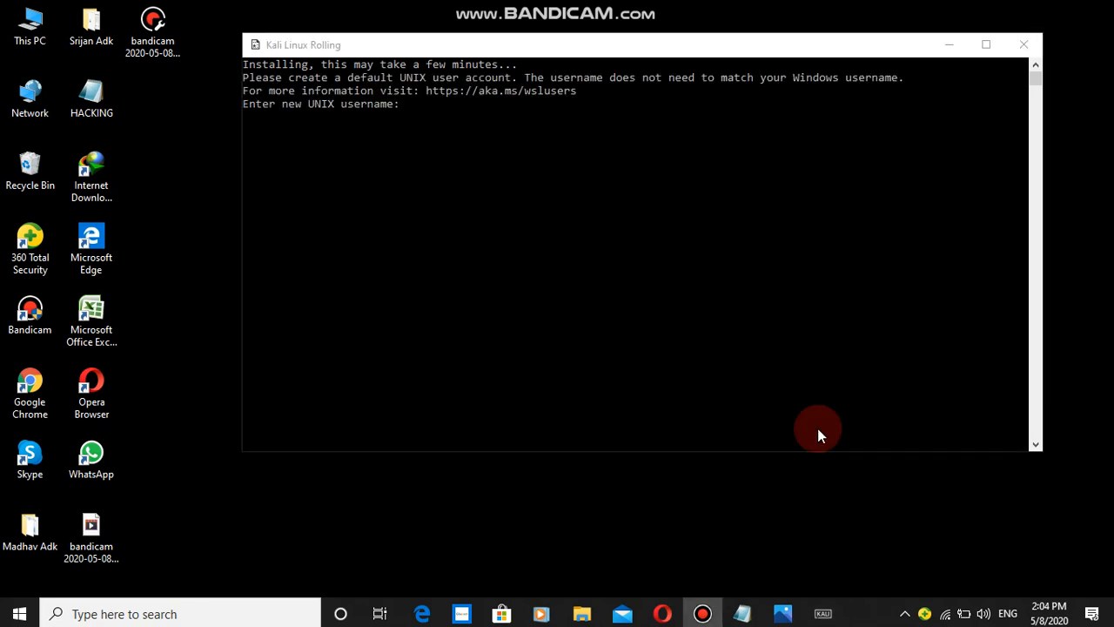
mouse_move(419, 108)
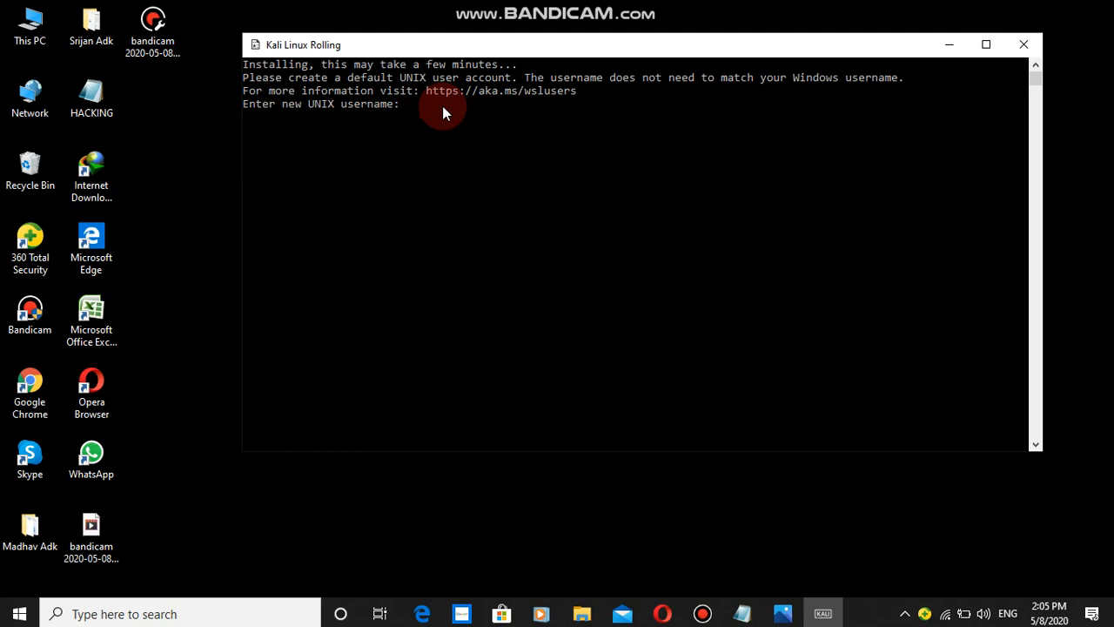
Step: Enter 'srijan' as the new UNIX username
text(srijan)
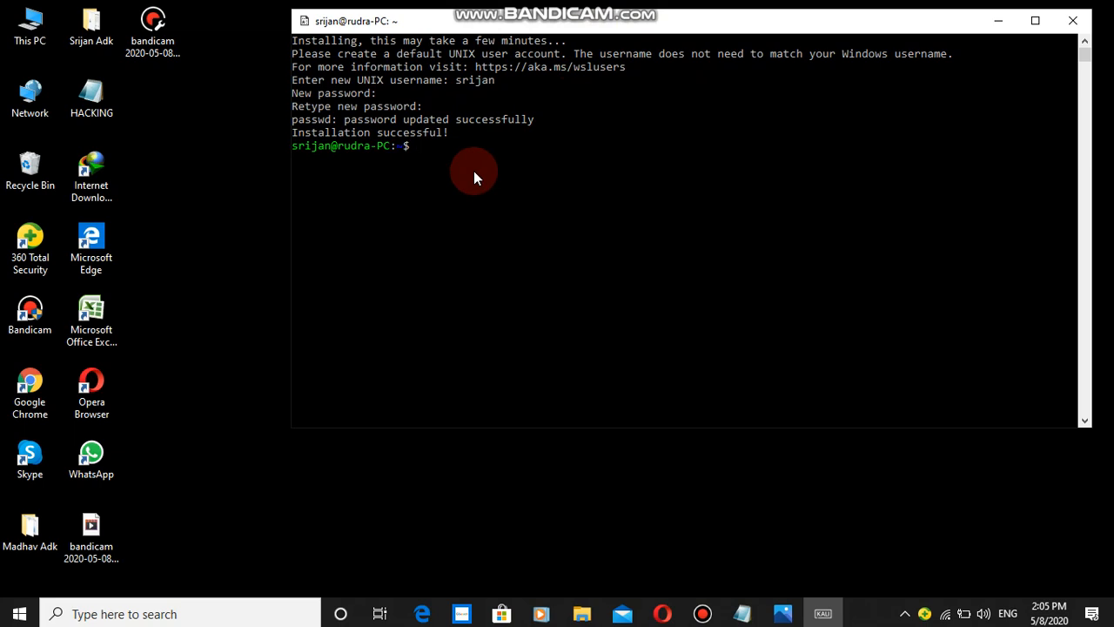
Step: Type the sudo su command (entered as 'sudpo') in the Kali terminal
text(sudpo)
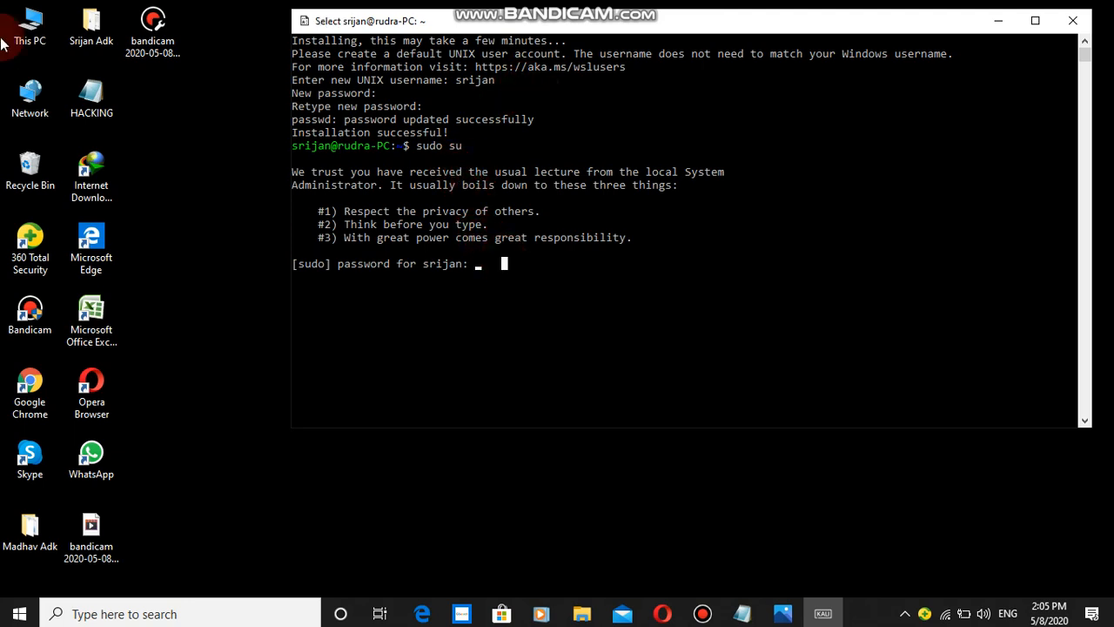
mouse_move(677, 277)
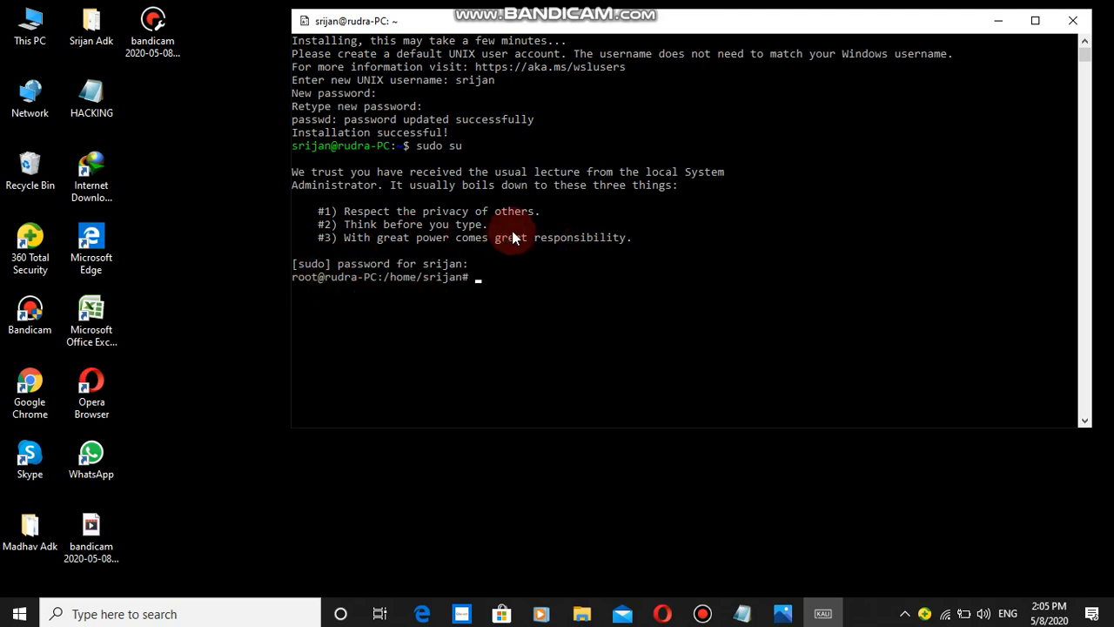
mouse_move(318, 331)
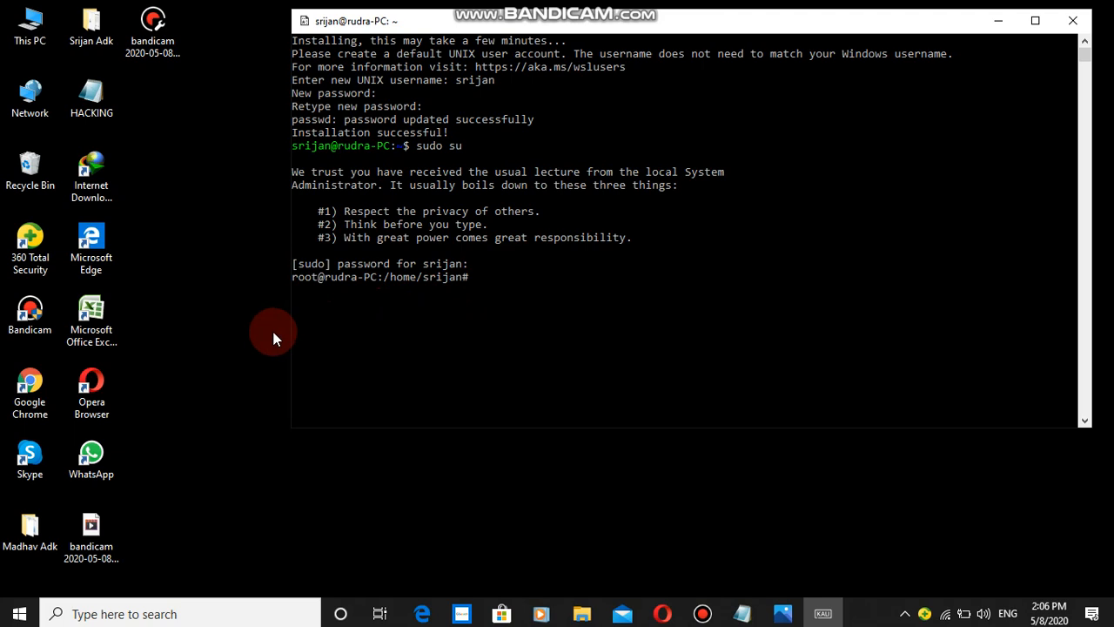
mouse_move(550, 524)
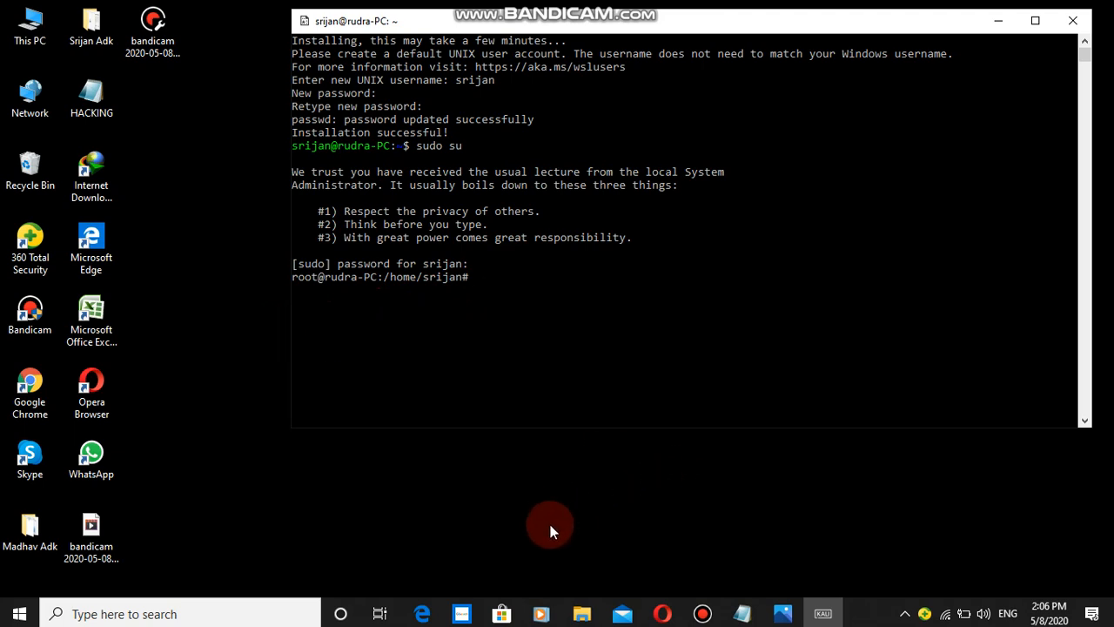
mouse_move(524, 521)
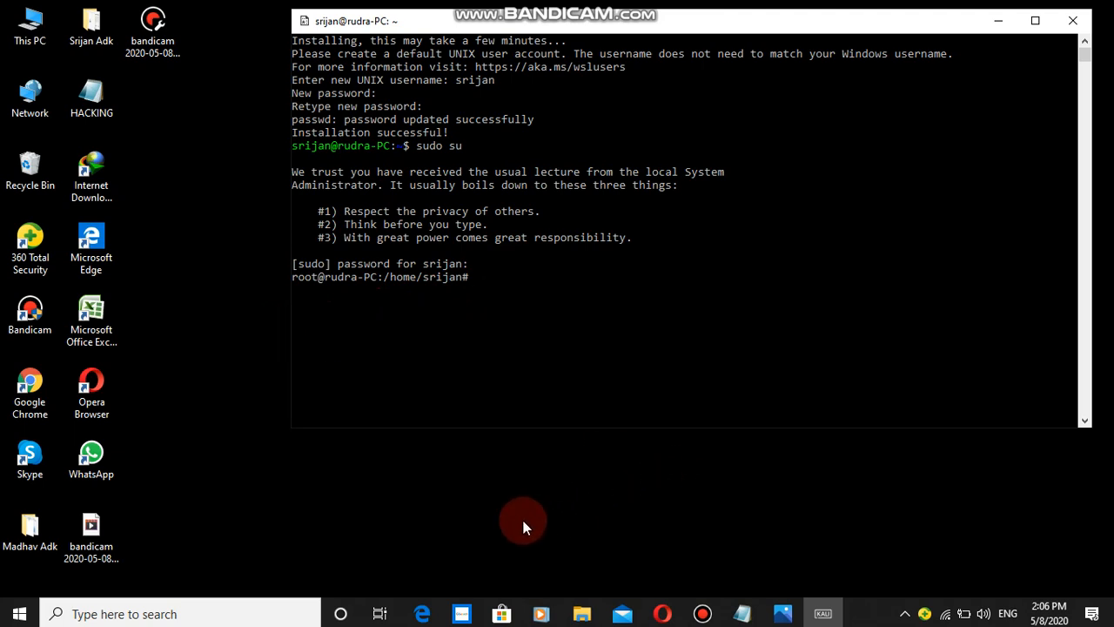